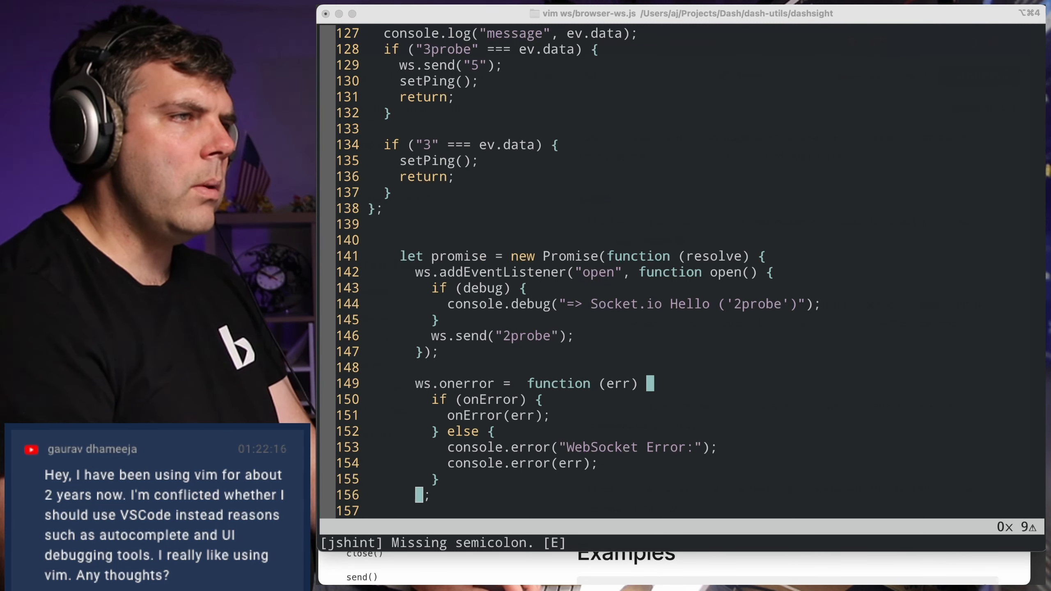
Leave the vim WebSocket file and bring Brave forward to enter webinstall.dev.
key("i")
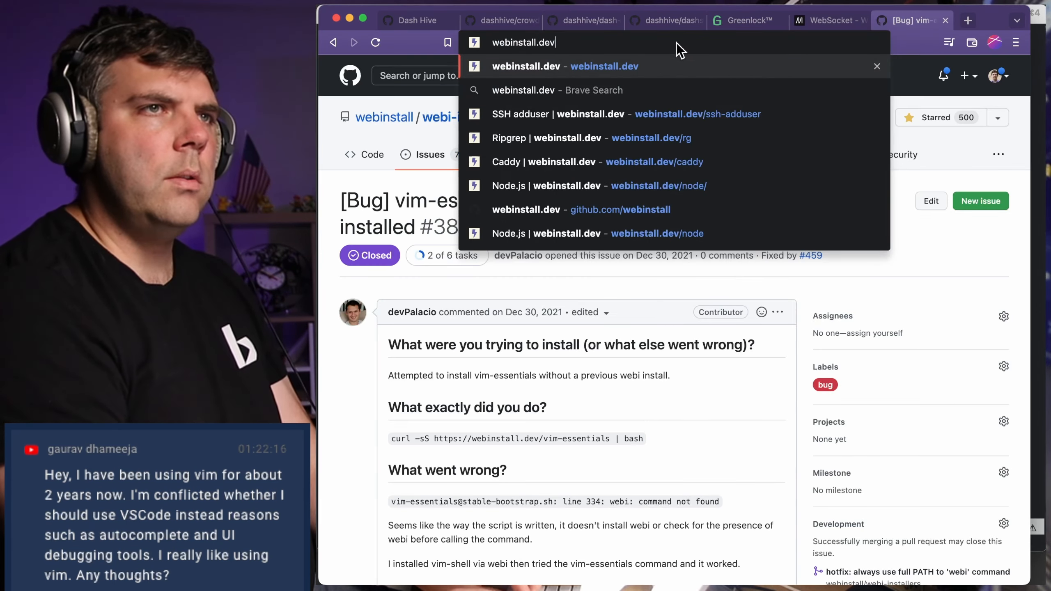
Complete the address as webinstall.dev/vim-essentials to load the vim-essentials install page.
type("/vim-essentials/")
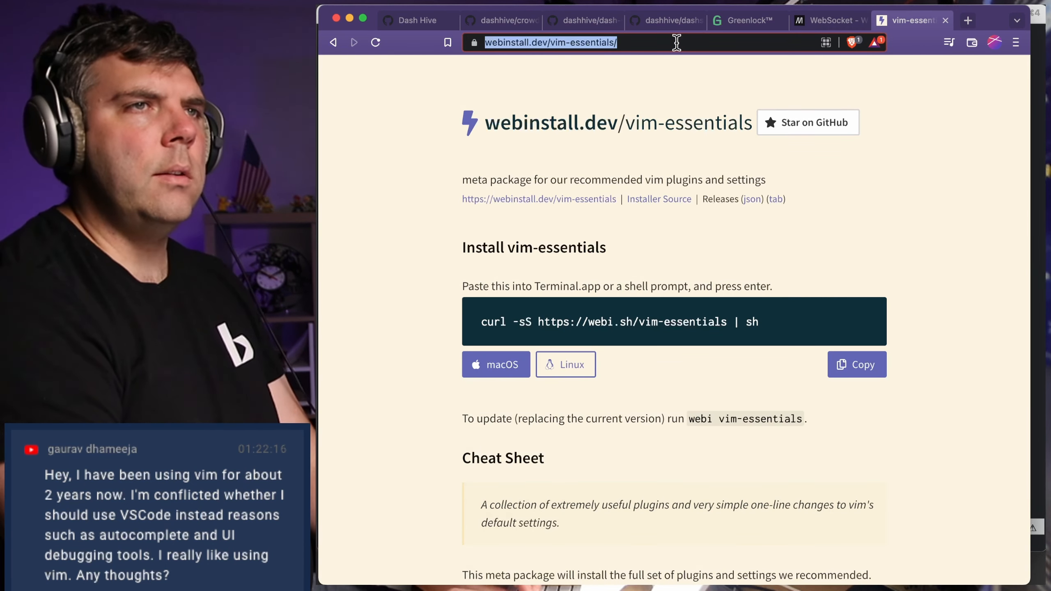
mouse_move(346, 173)
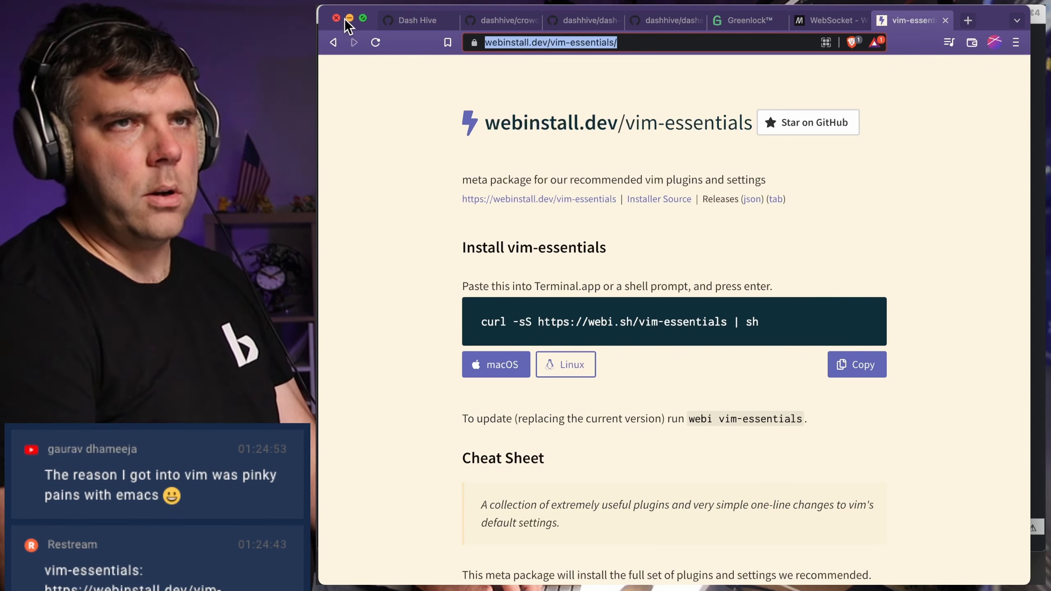
mouse_move(976, 24)
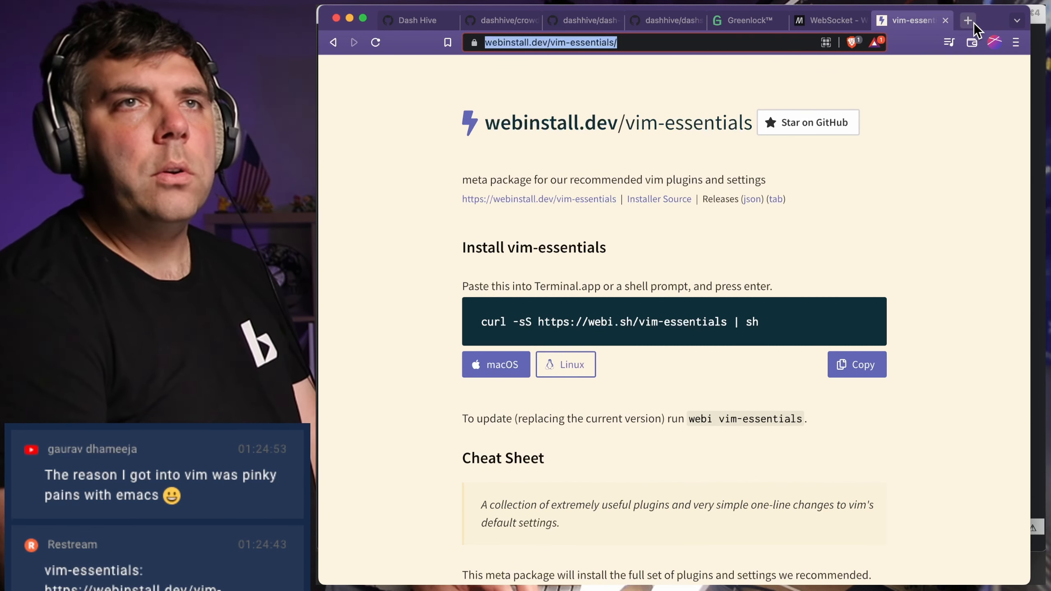
mouse_move(967, 20)
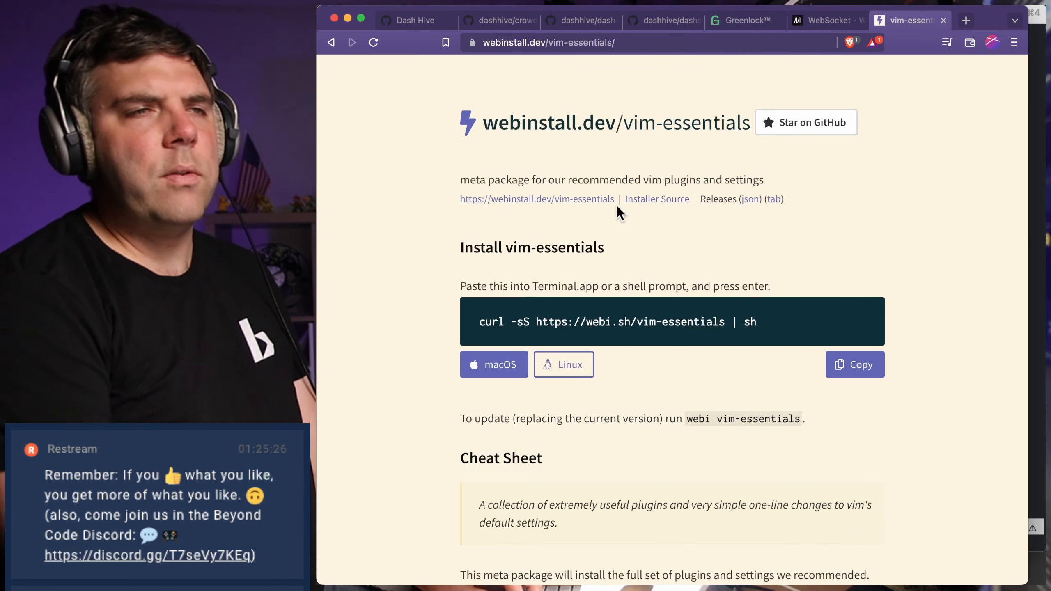
mouse_move(591, 243)
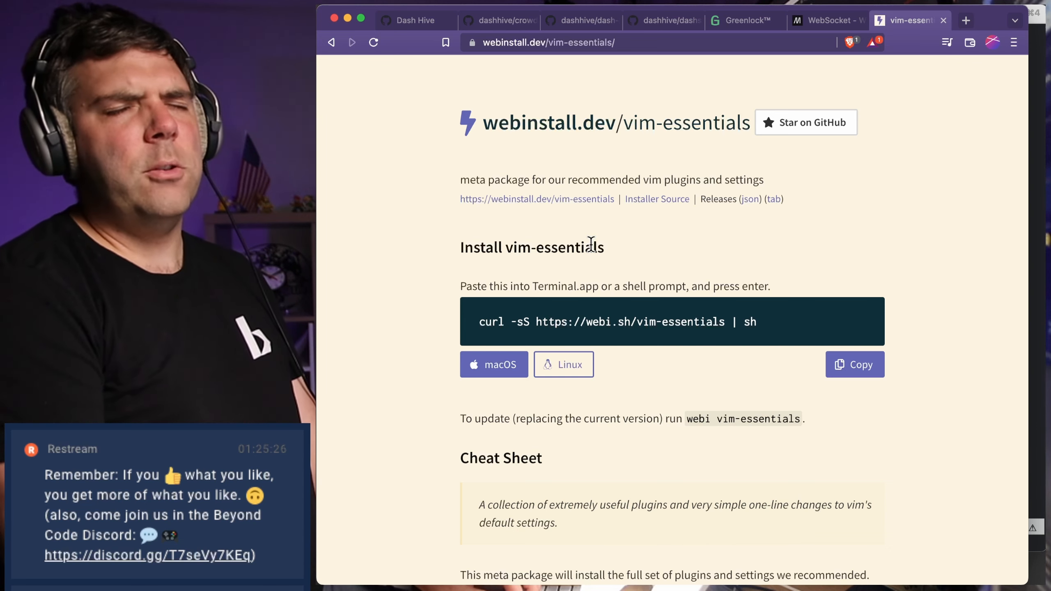
mouse_move(661, 166)
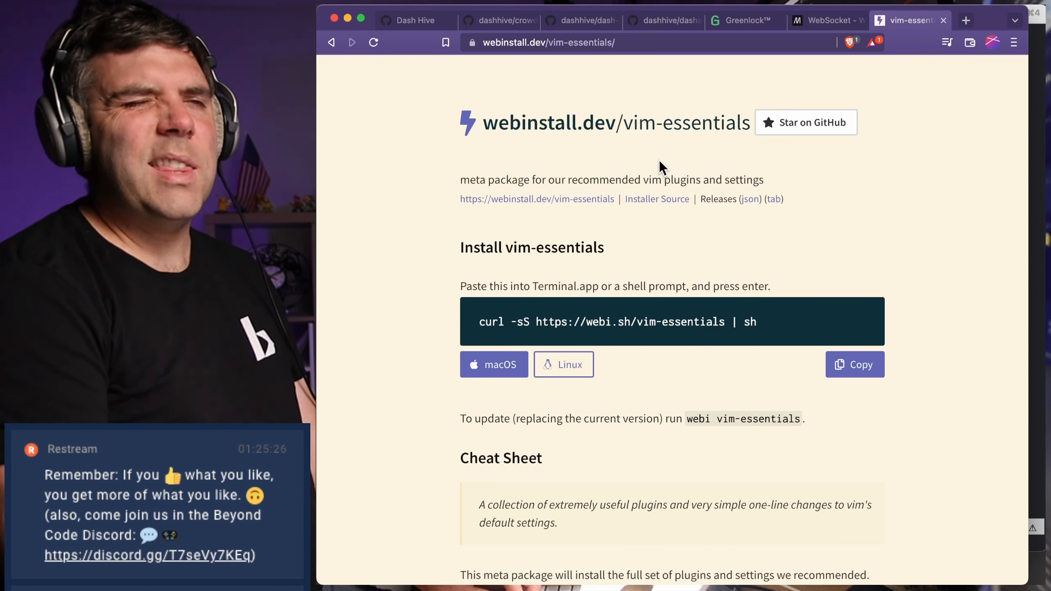
mouse_move(657, 199)
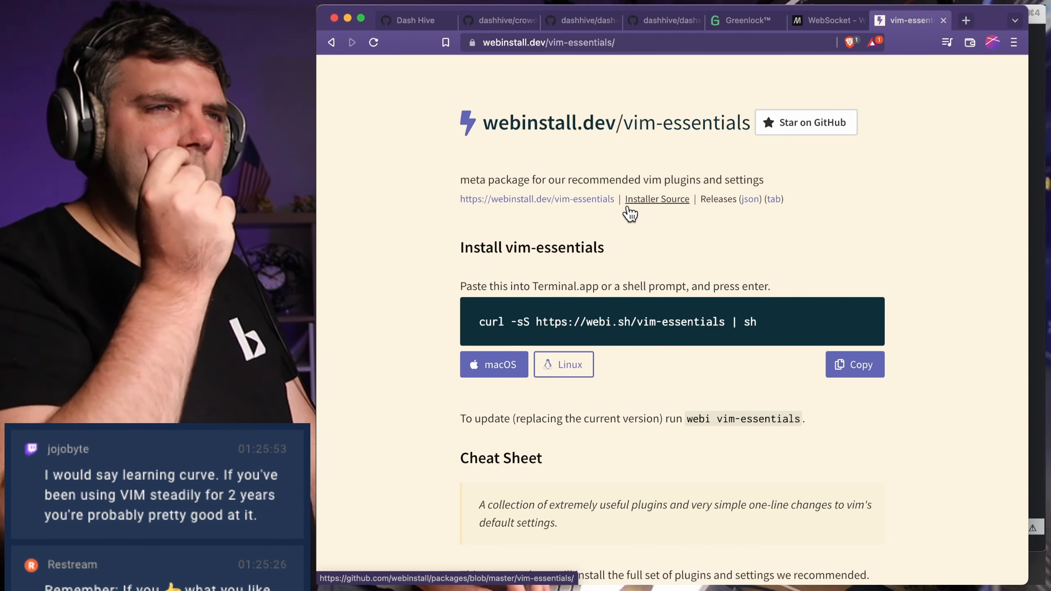
mouse_move(688, 122)
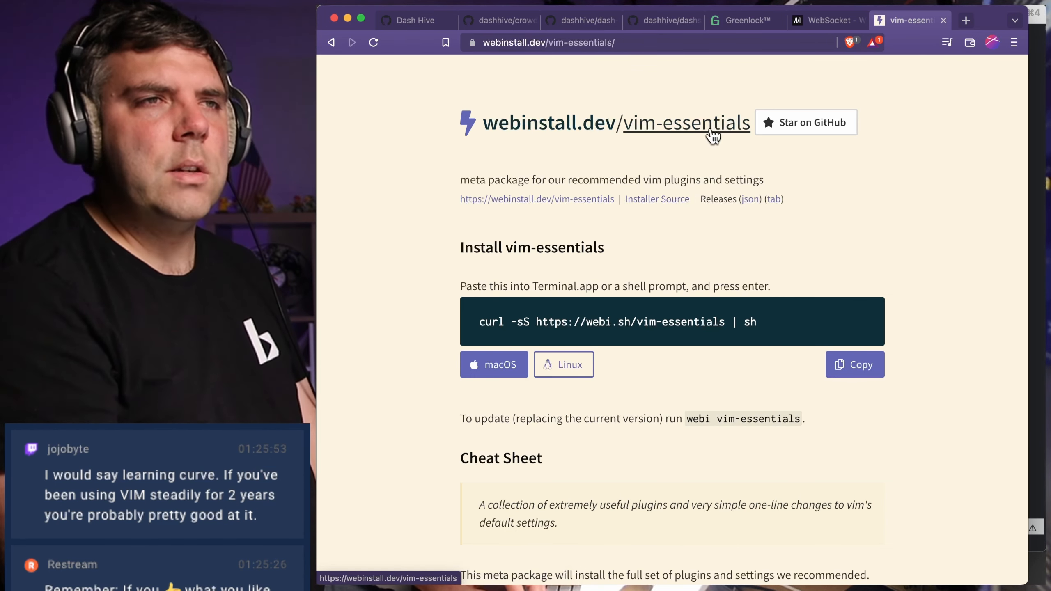
mouse_move(667, 134)
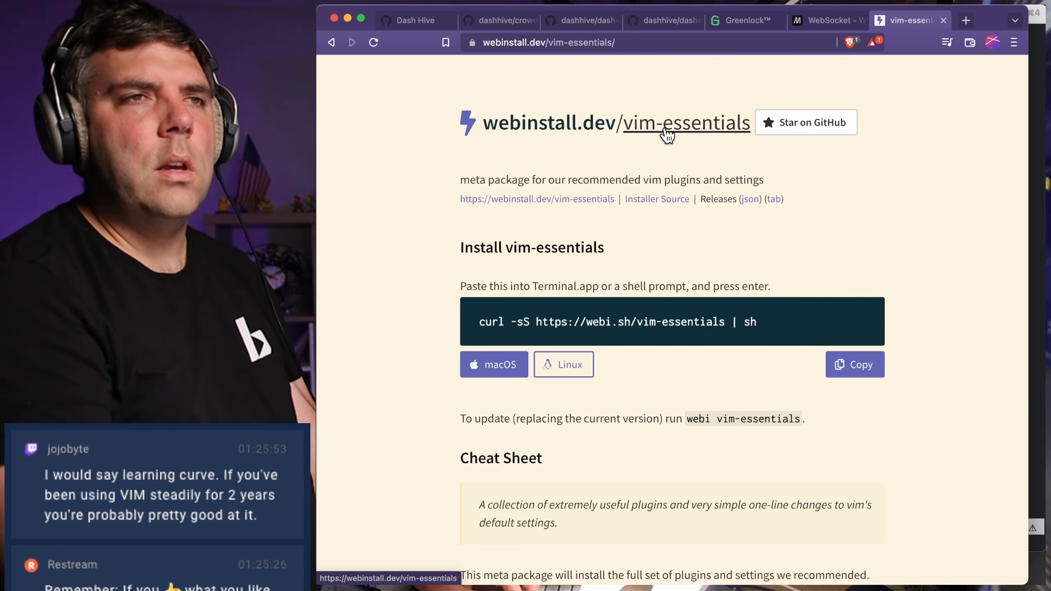
mouse_move(969, 20)
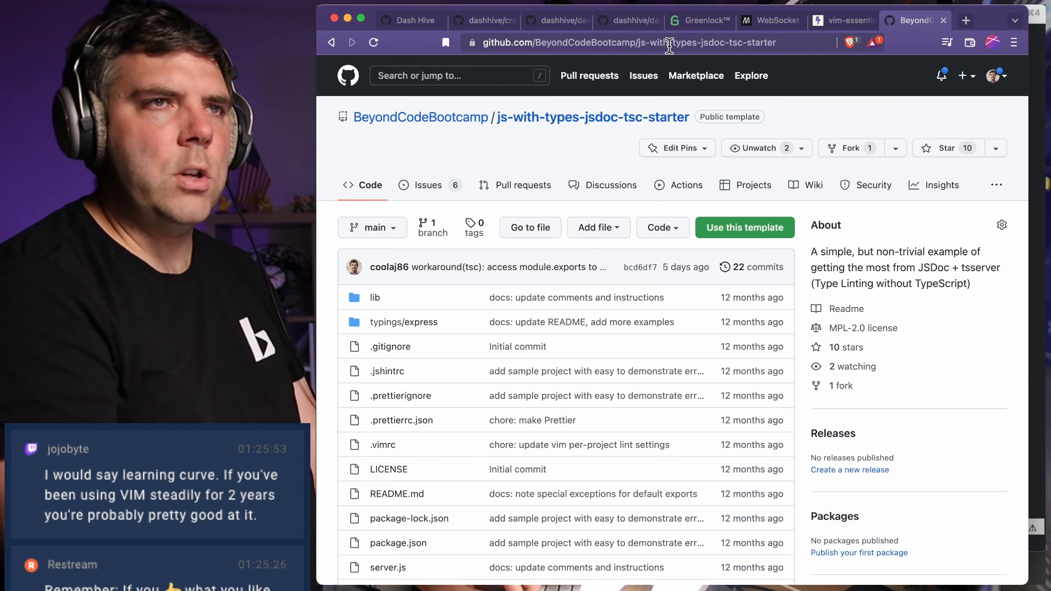
Scroll through the starter repo's README on GitHub, then return to vim on browser-ws.js.
left_click(623, 42)
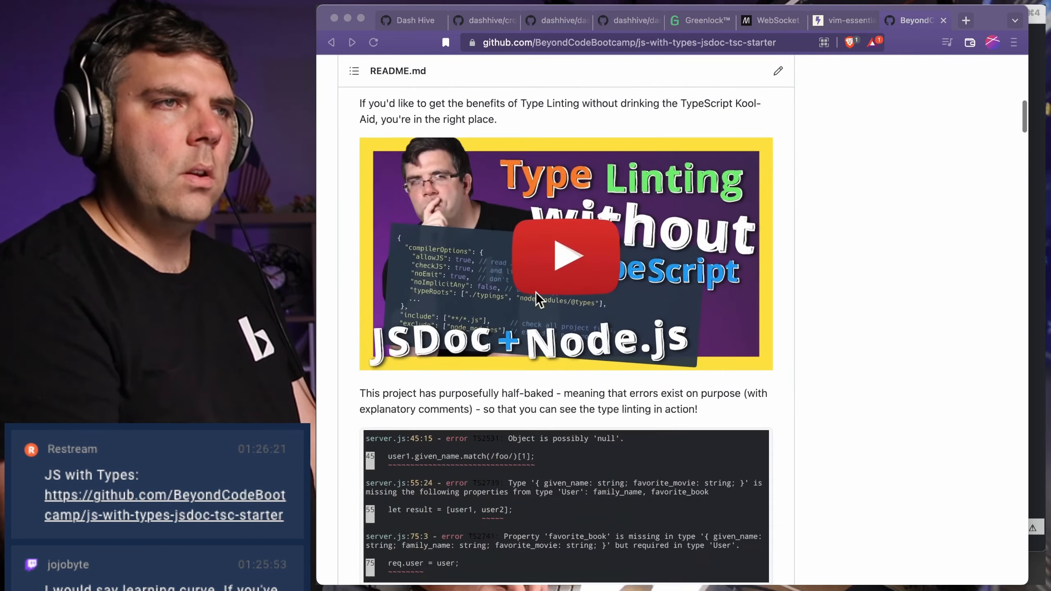
scroll("up", 3)
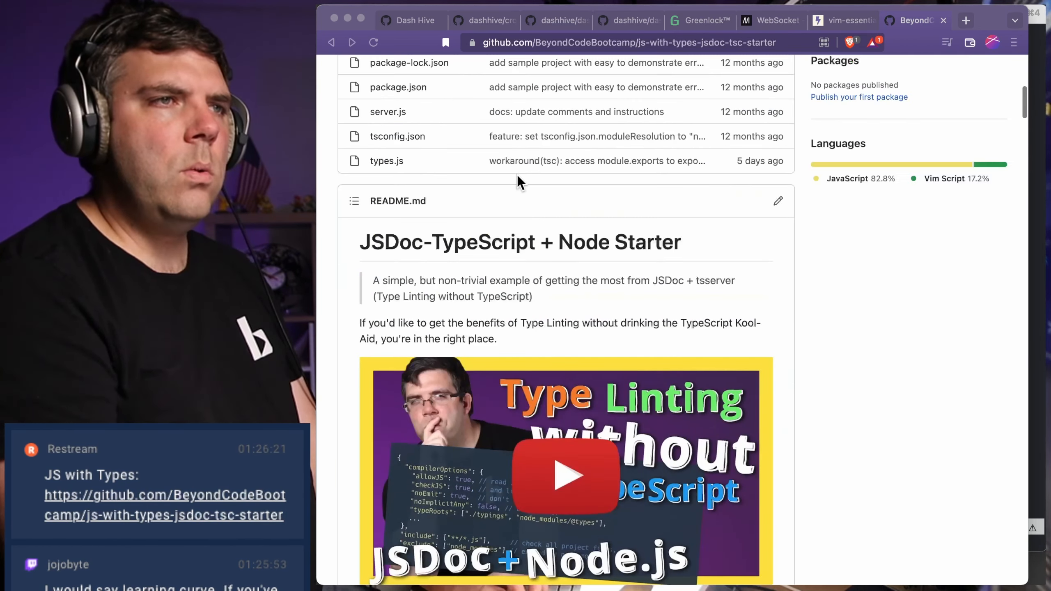
scroll("down", 3)
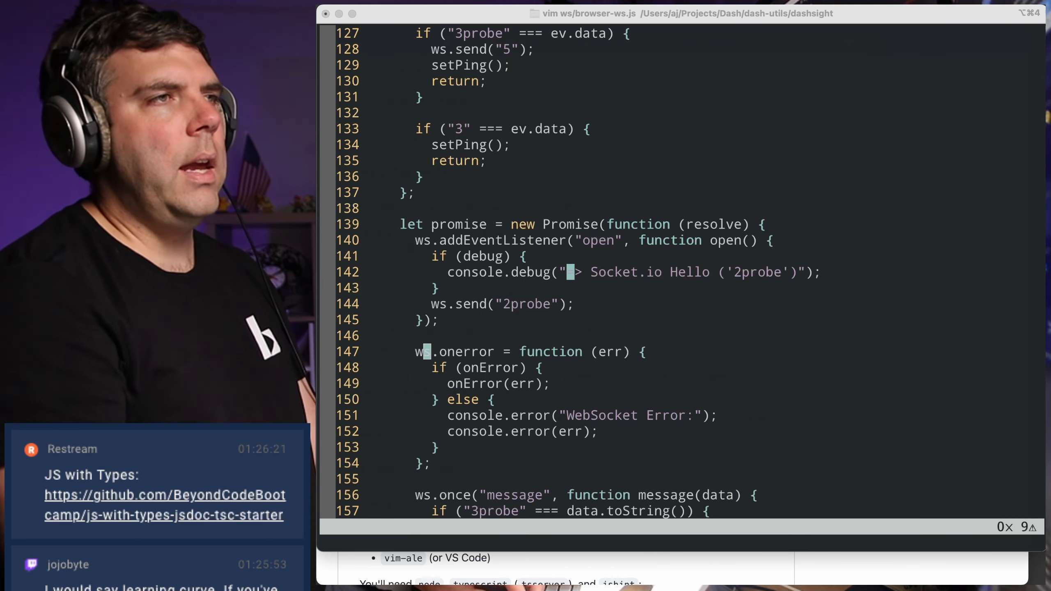
Switch vim into INSERT mode on browser-ws.js.
key("i")
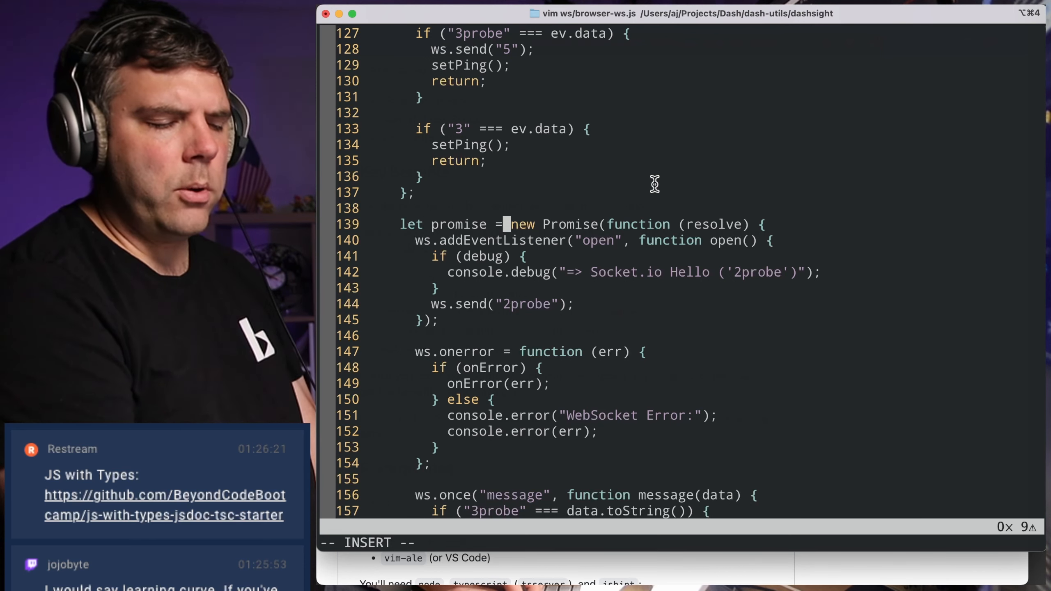
mouse_move(751, 505)
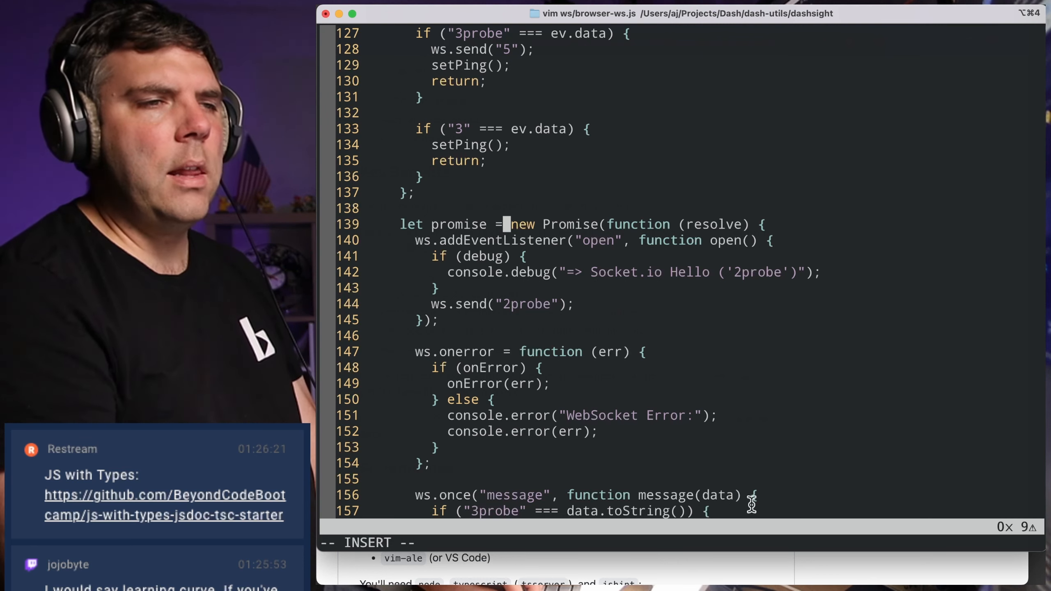